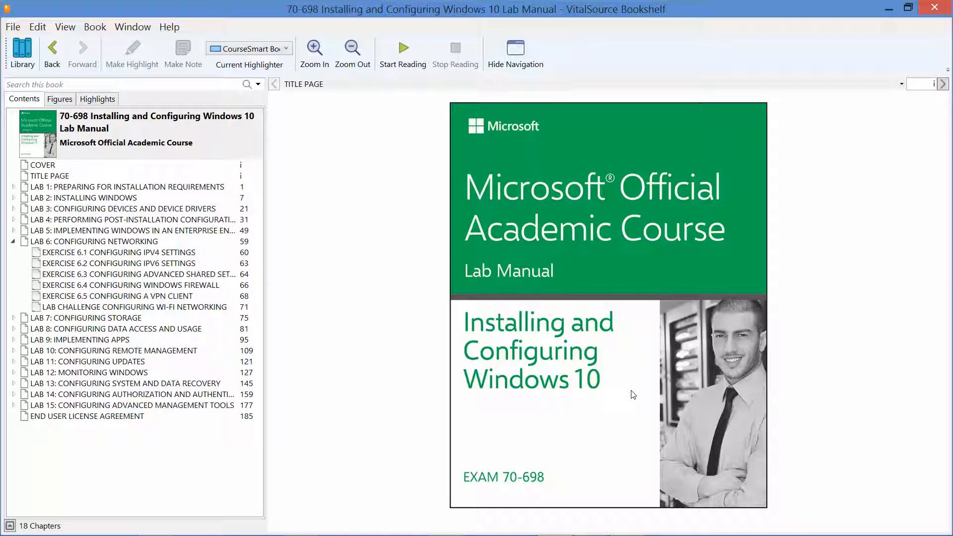
- Show Exercise 6.4 Configuring Windows Firewall under Lab 6 in the lab manual
left_click(91, 241)
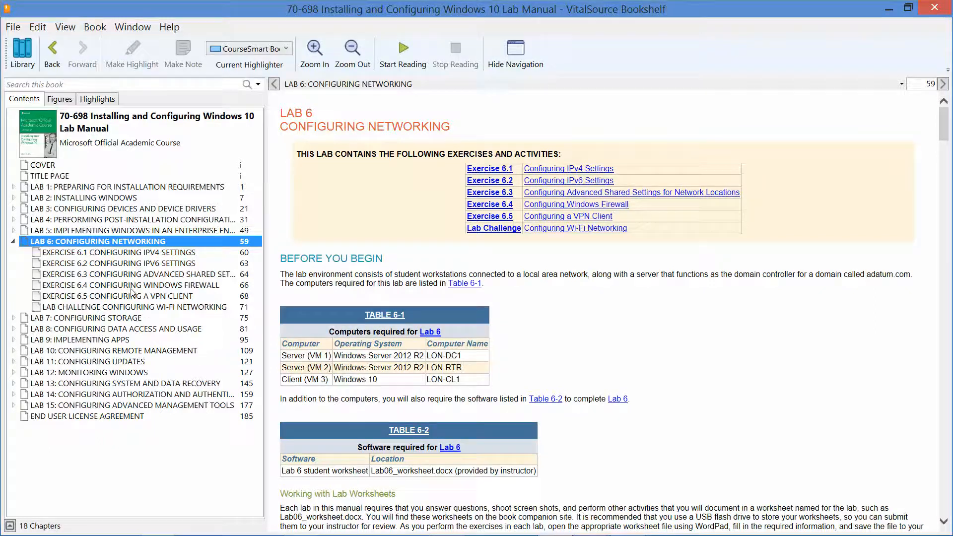
left_click(128, 285)
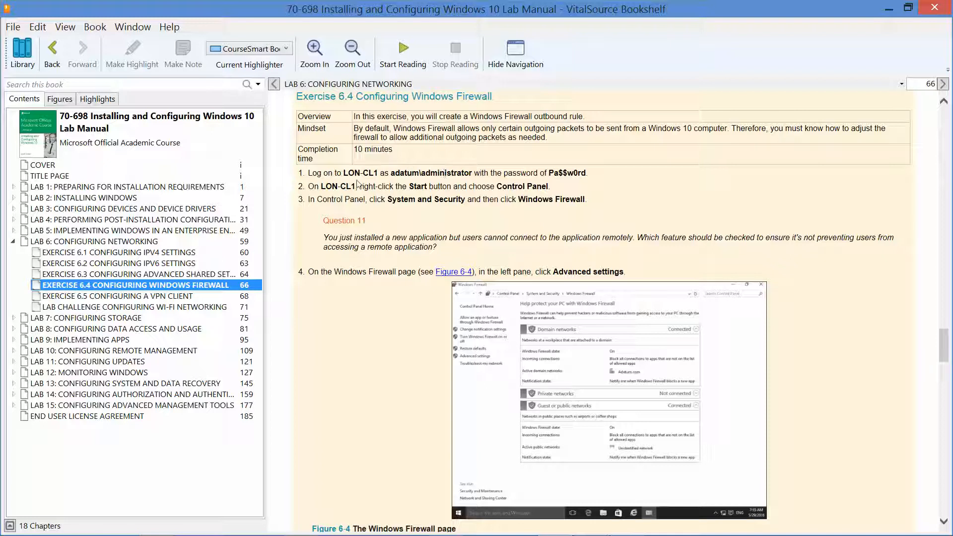
mouse_move(502, 198)
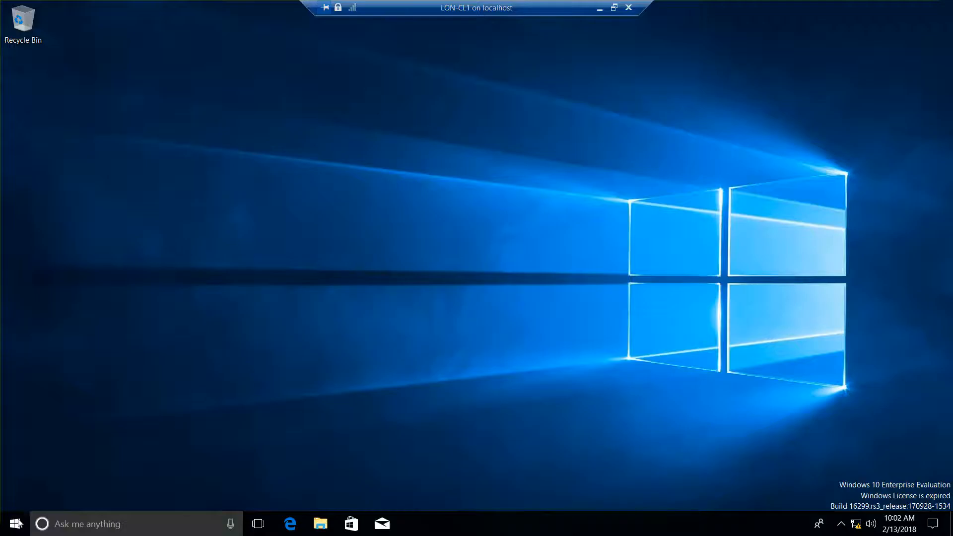
- Search Windows for 'control' from the Start shortcut menu
right_click(12, 524)
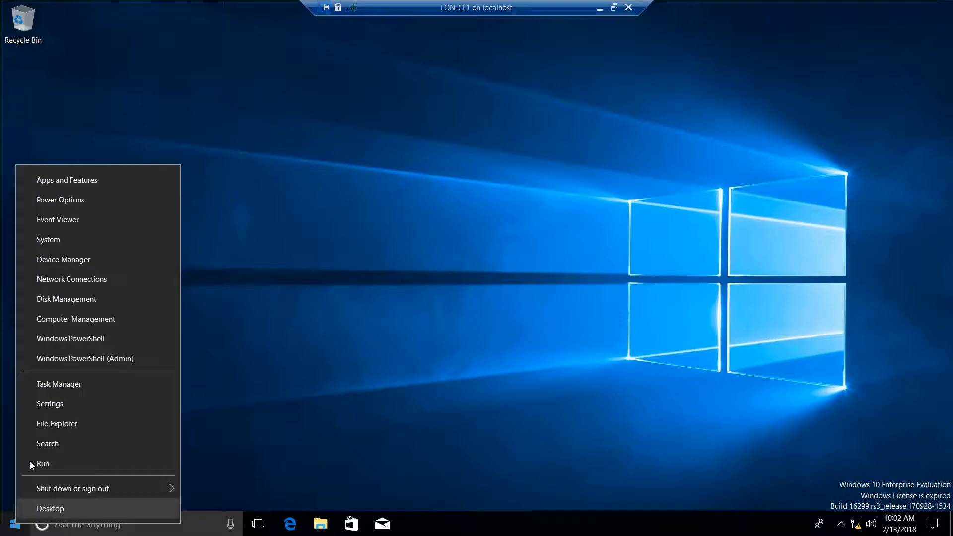
mouse_move(67, 180)
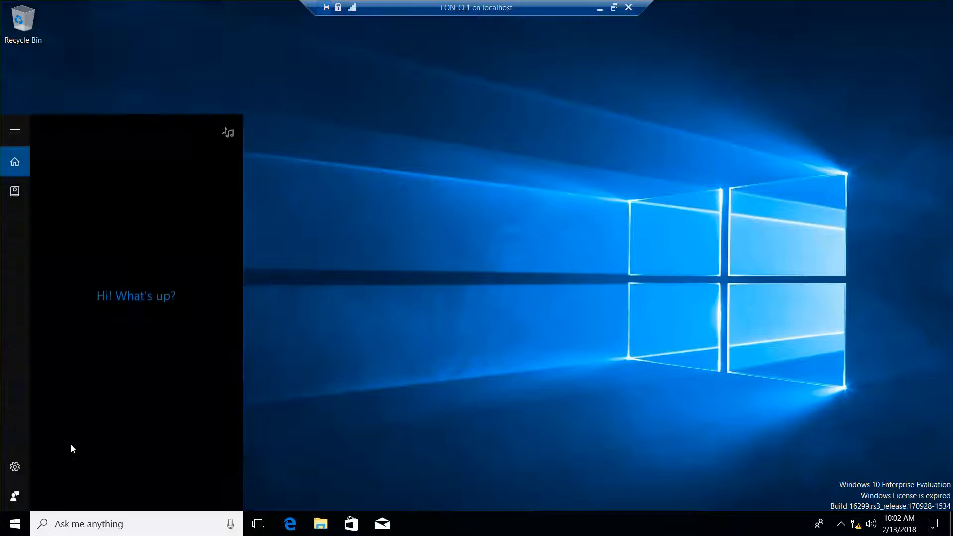
type("control")
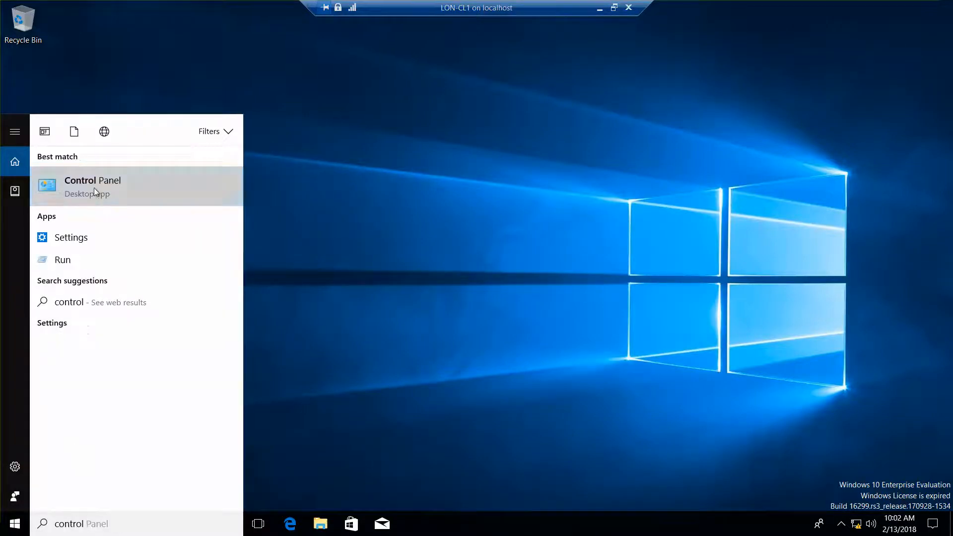
- Launch Control Panel and go to its System and Security page
left_click(92, 186)
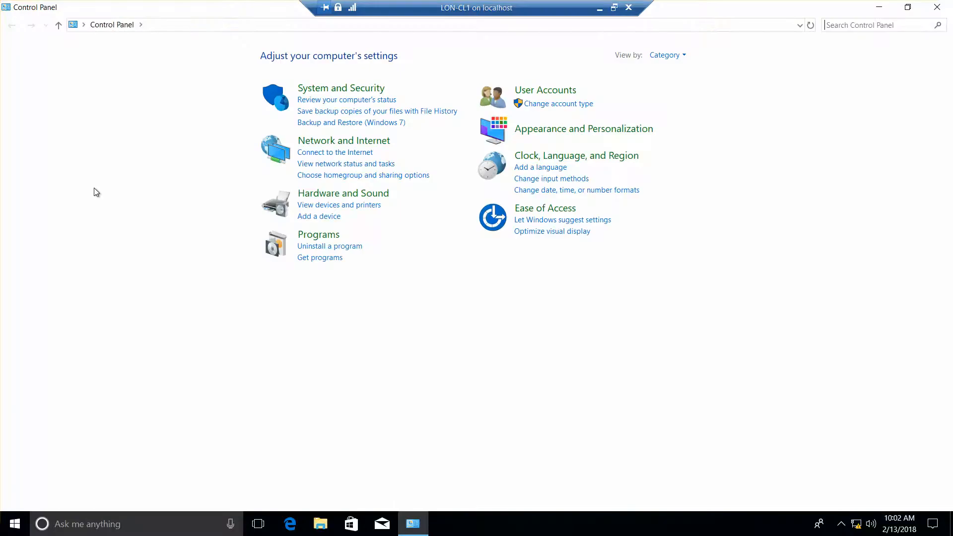
mouse_move(349, 238)
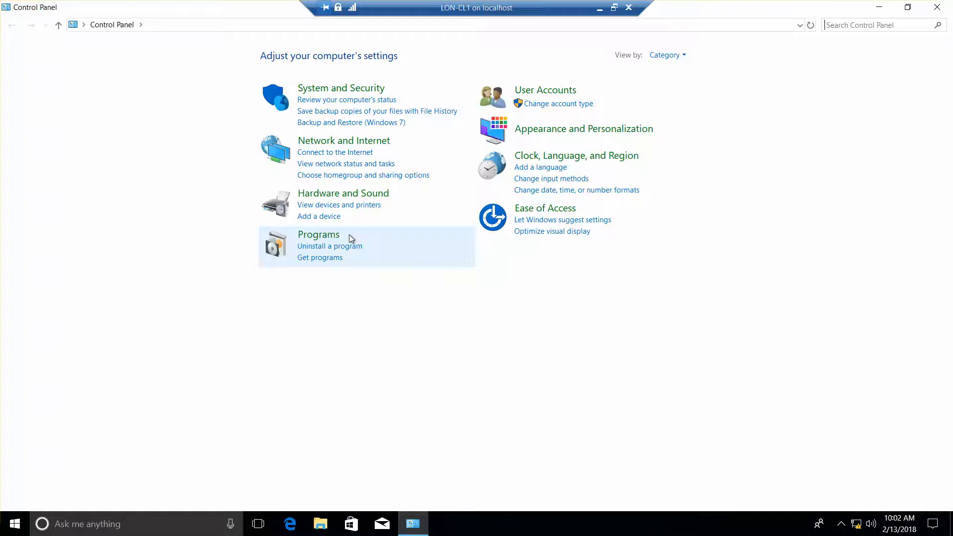
mouse_move(322, 88)
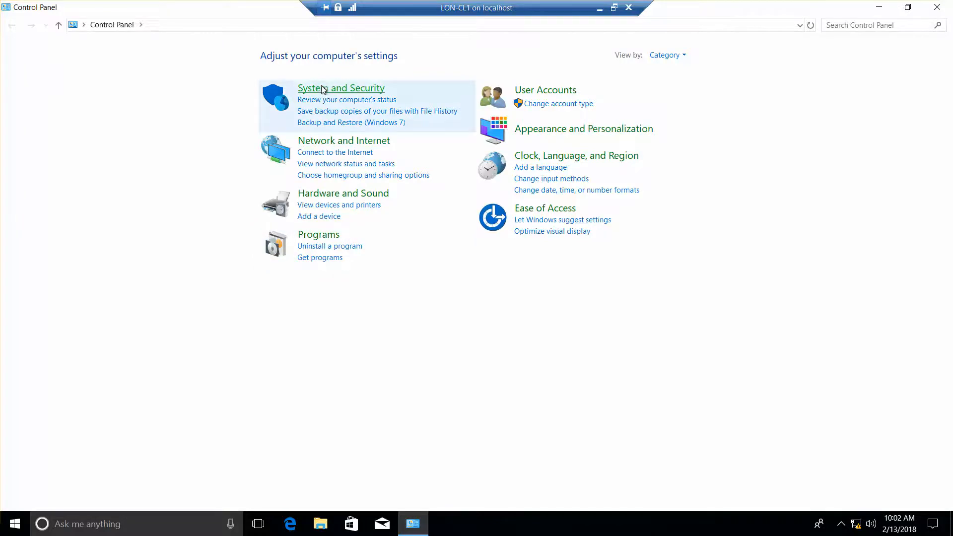
left_click(341, 88)
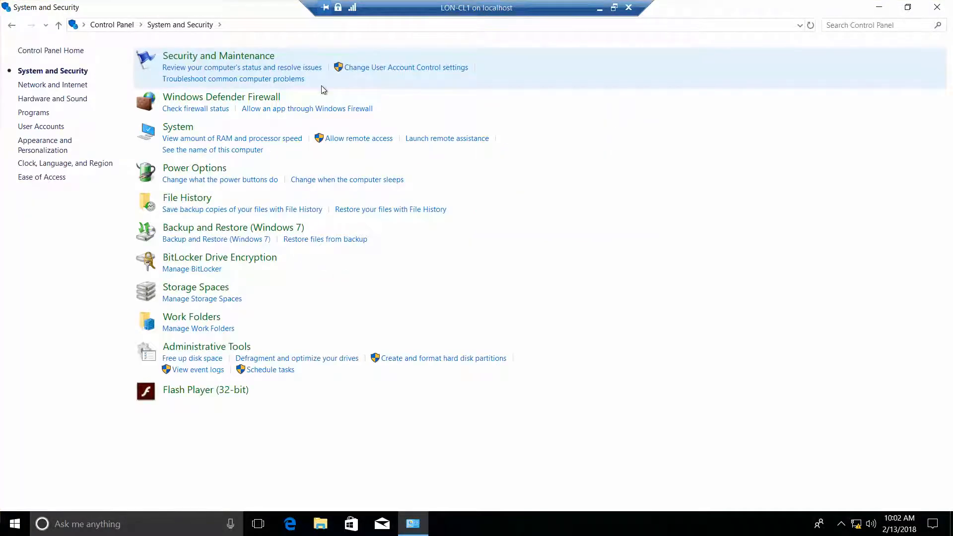
mouse_move(220, 96)
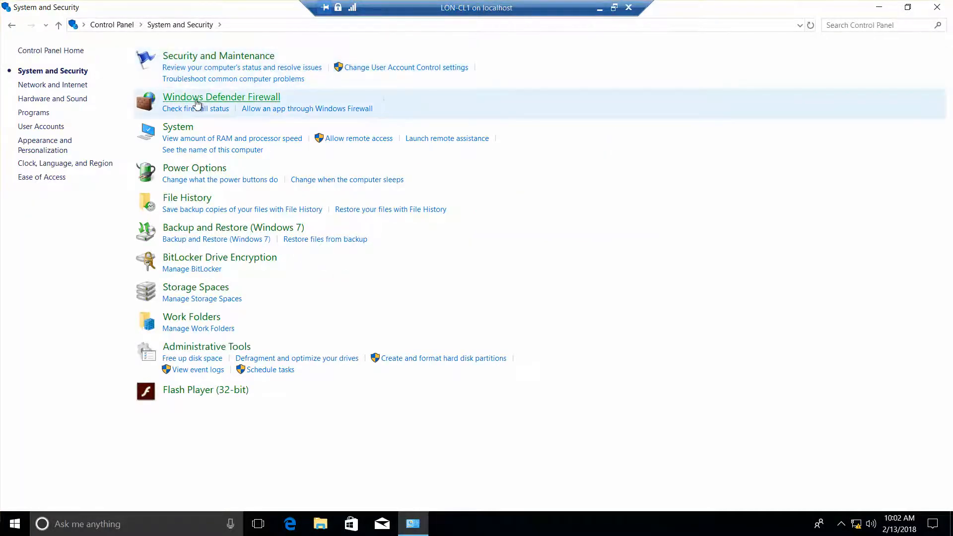
mouse_move(221, 96)
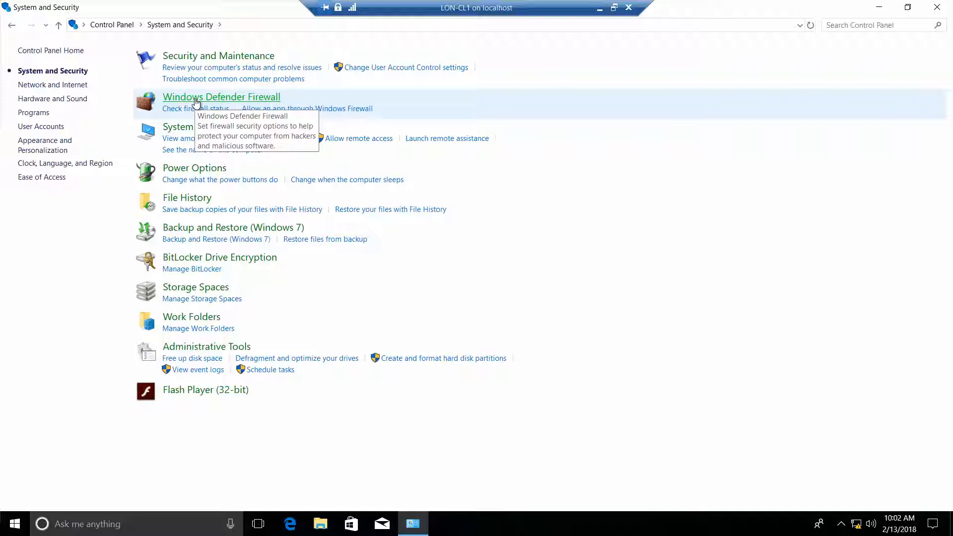
- Show the Windows Defender Firewall status page from System and Security
left_click(221, 96)
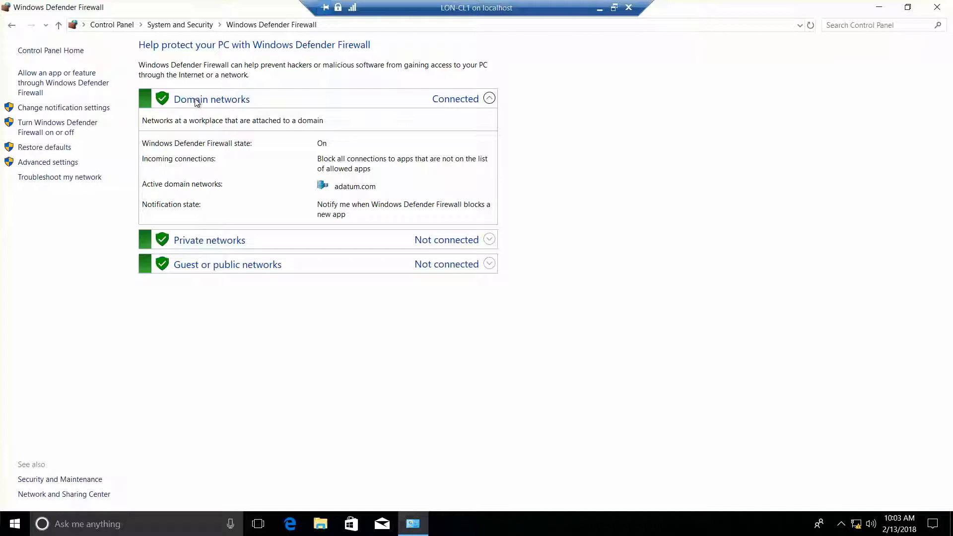
mouse_move(121, 97)
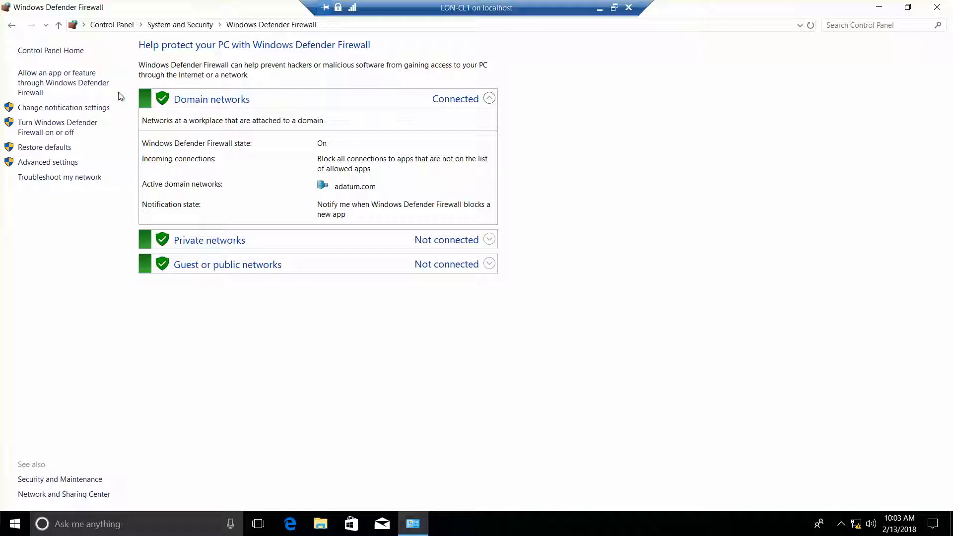
mouse_move(203, 208)
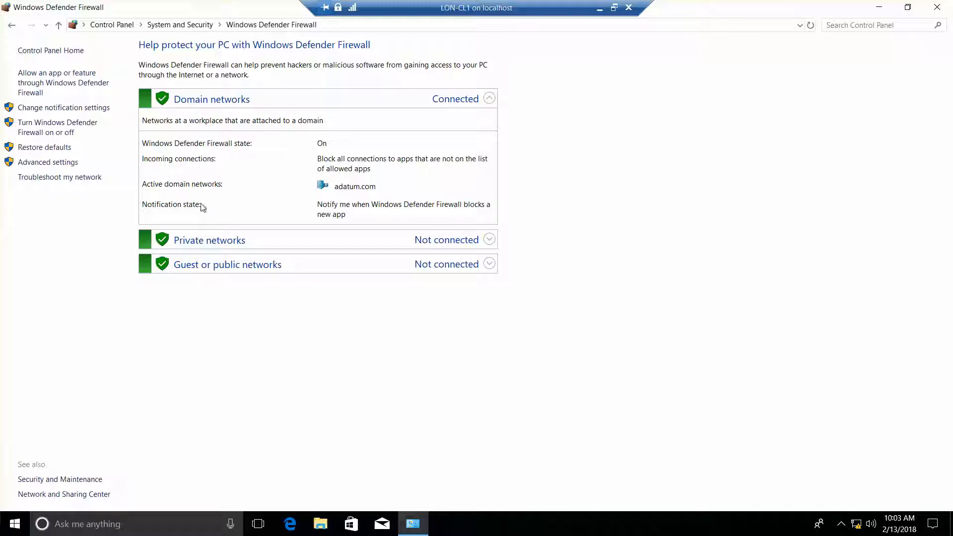
mouse_move(206, 152)
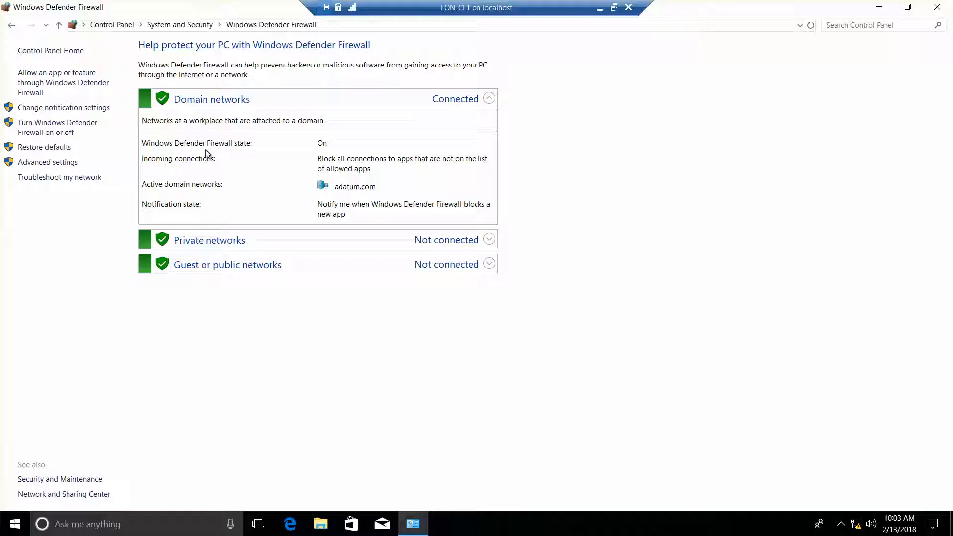
mouse_move(164, 128)
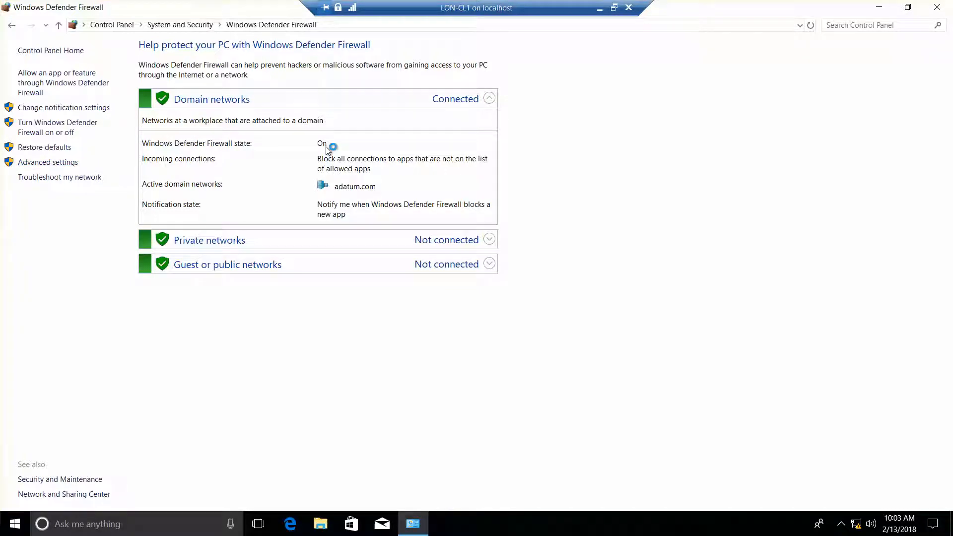
mouse_move(327, 150)
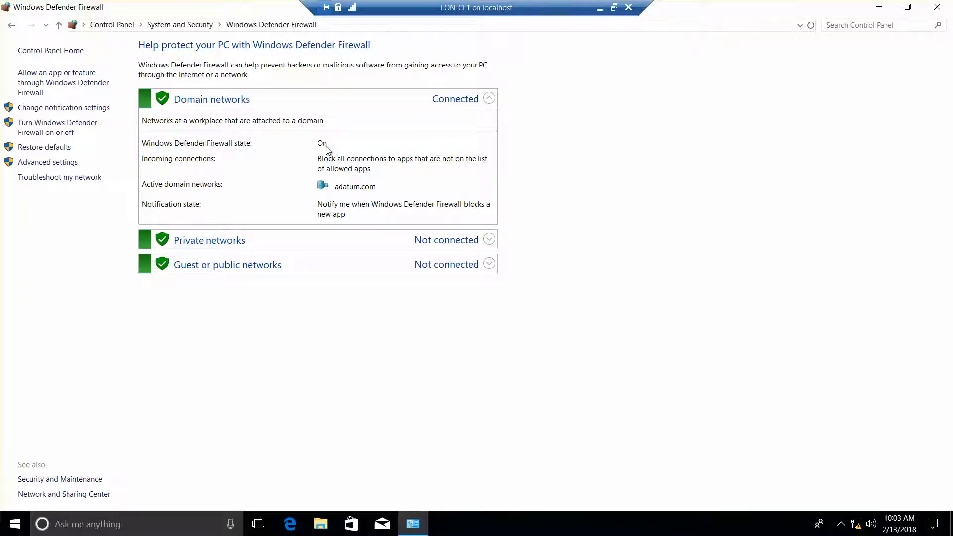
- Enter the advanced firewall console and bring up the Outbound Rules actions
left_click(47, 162)
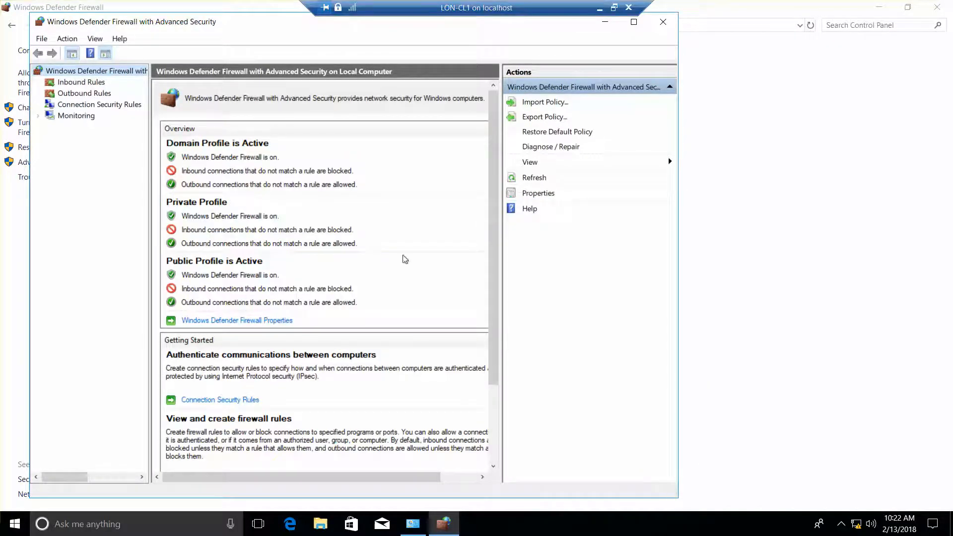
mouse_move(299, 244)
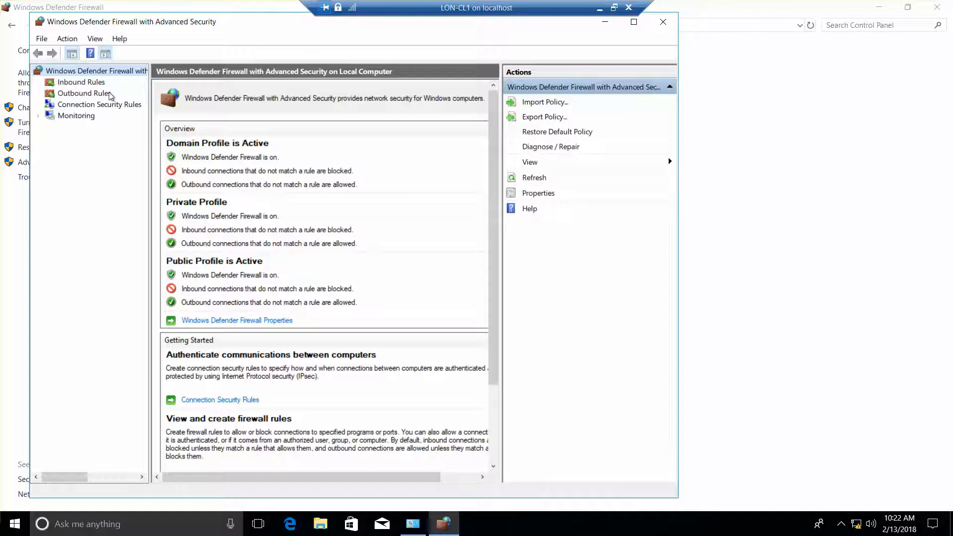
right_click(81, 94)
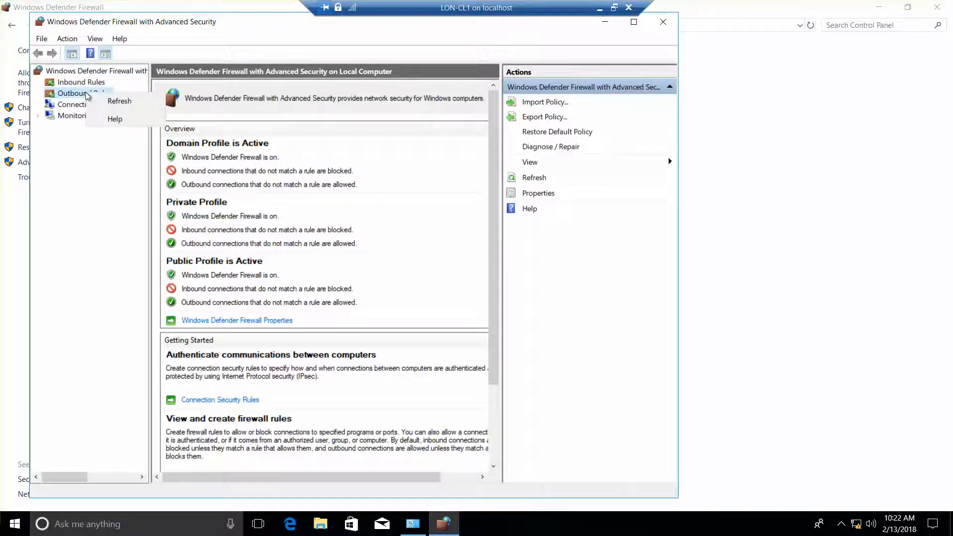
left_click(84, 93)
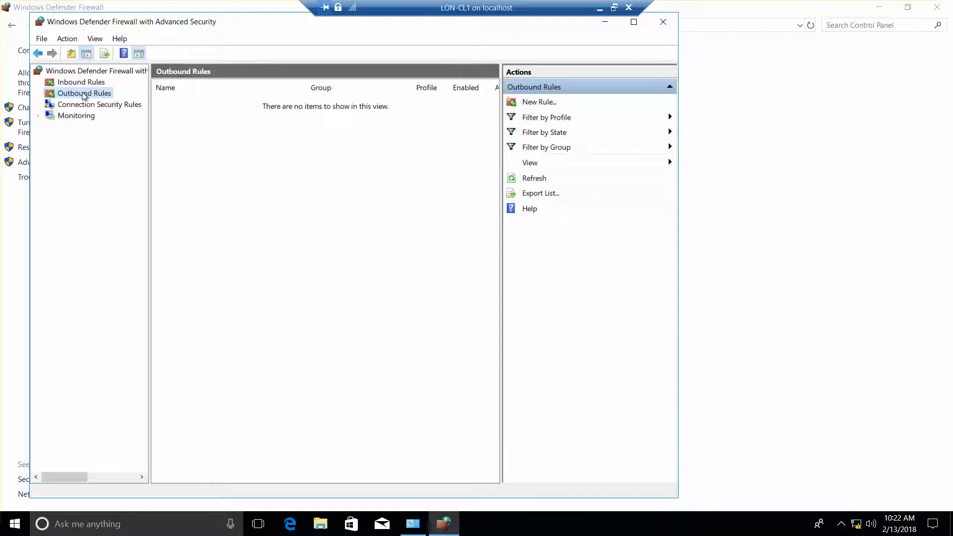
right_click(83, 94)
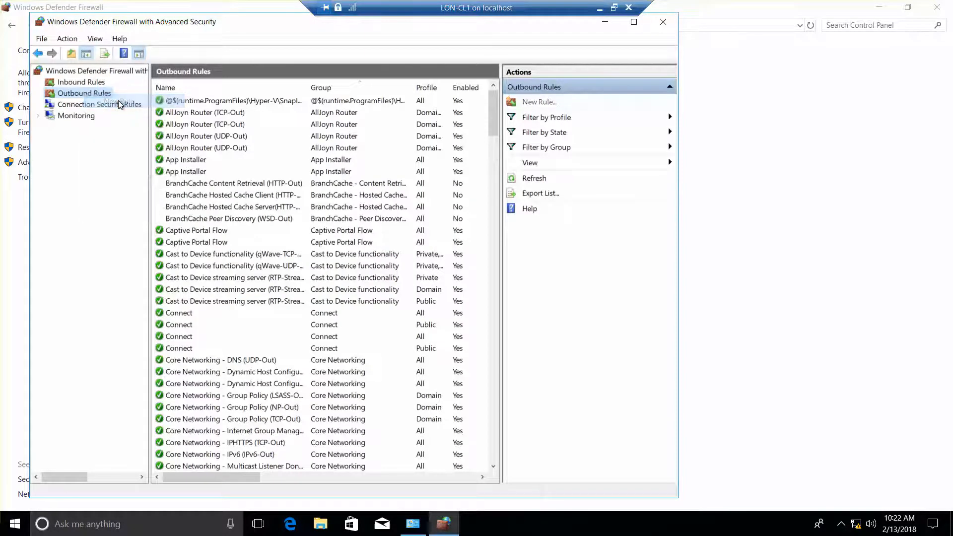
- Start a new outbound Program rule and browse for its executable
left_click(537, 101)
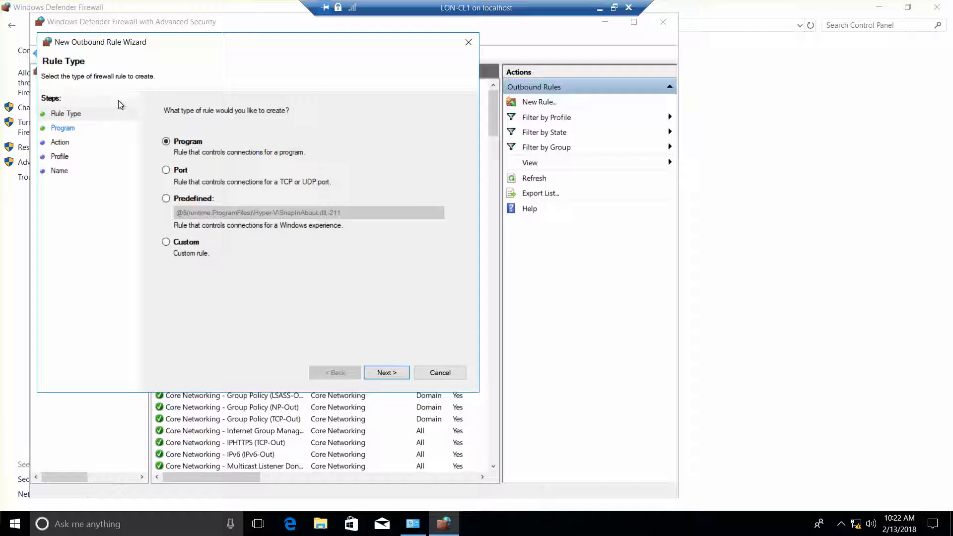
mouse_move(334, 343)
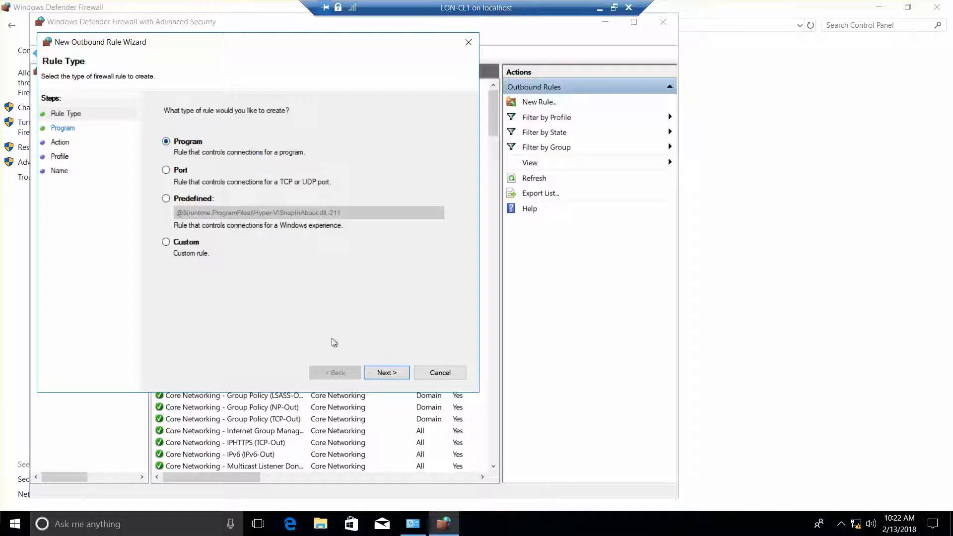
left_click(386, 373)
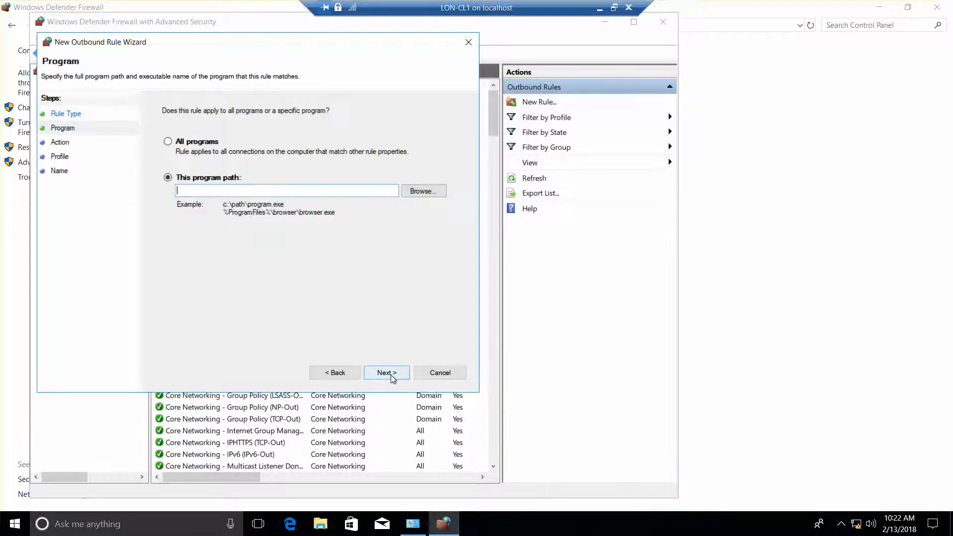
mouse_move(452, 216)
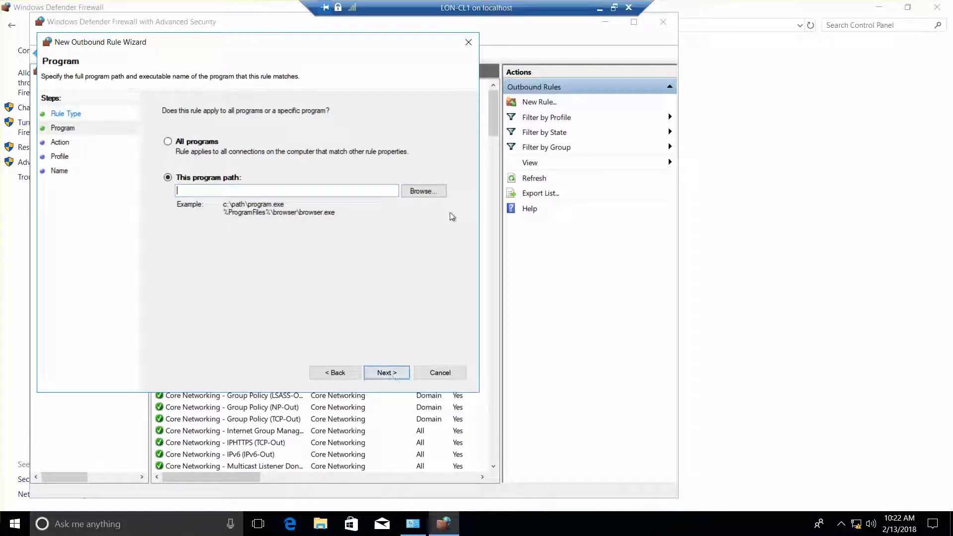
left_click(423, 190)
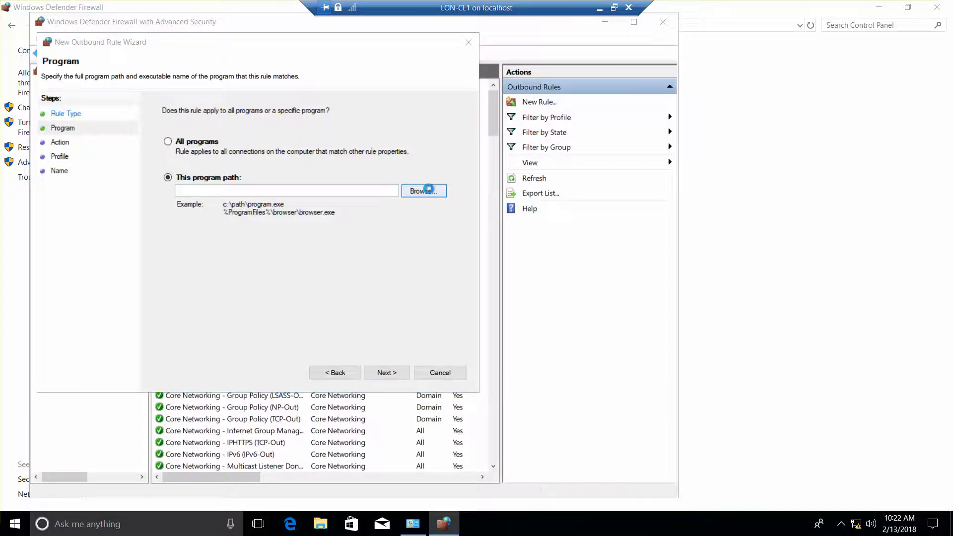
left_click(424, 190)
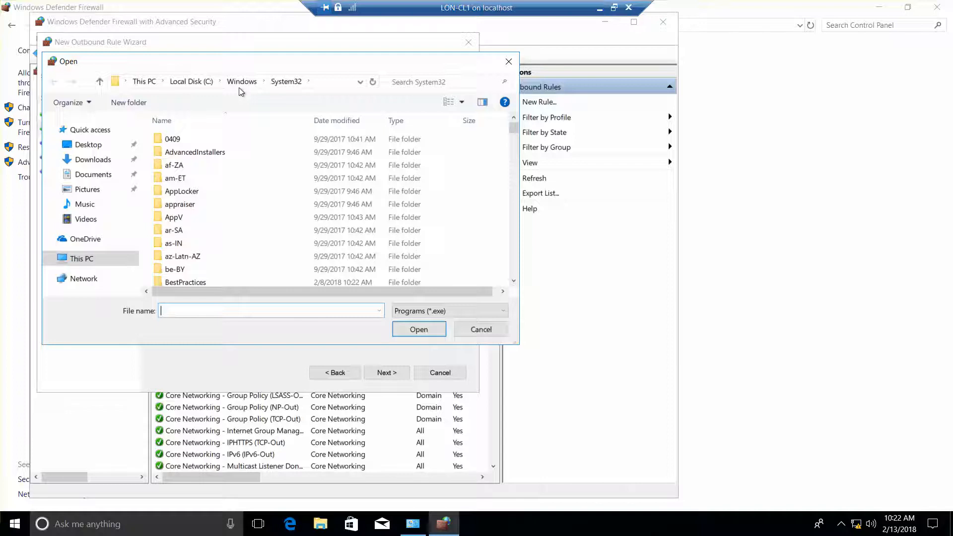
- Choose C:\Program Files\internet explorer\iexplore.exe as the rule's program
left_click(190, 80)
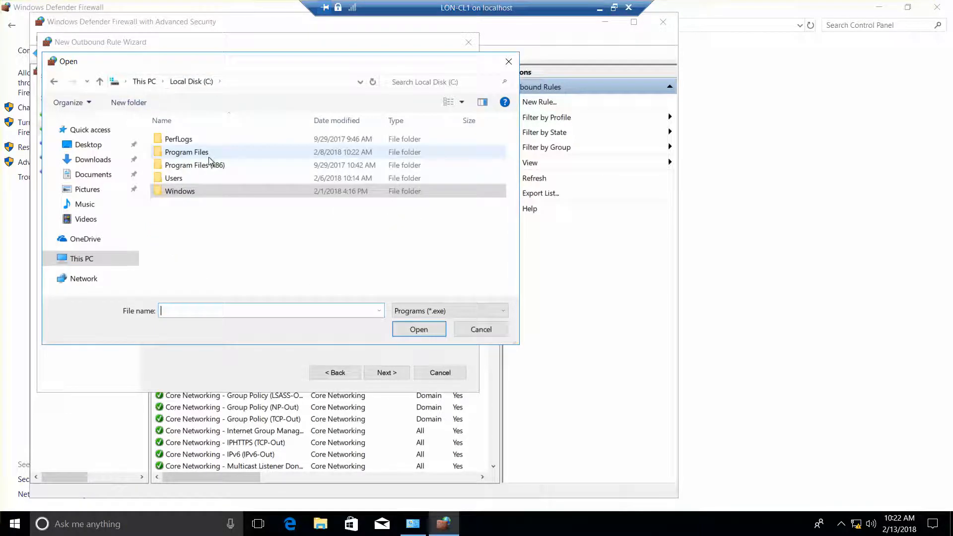
double_click(185, 152)
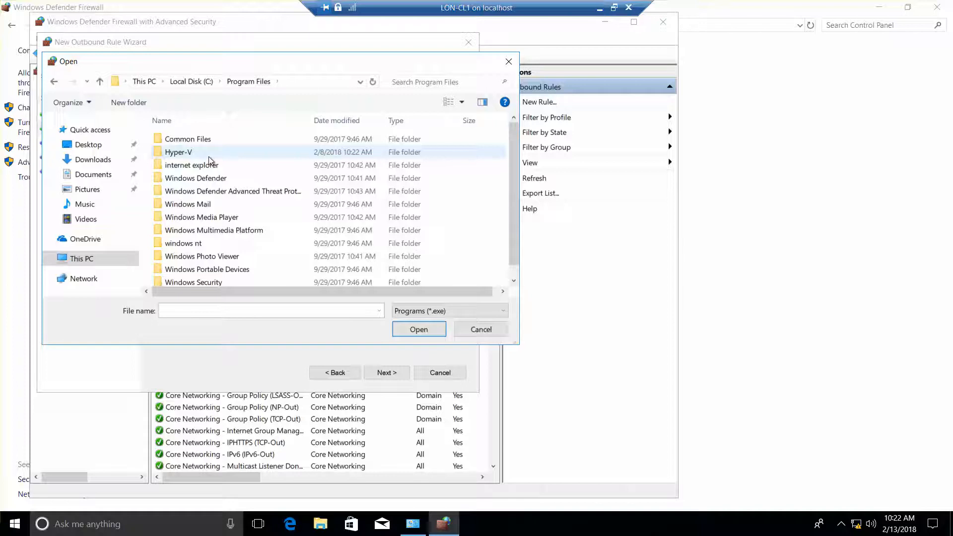
left_click(192, 165)
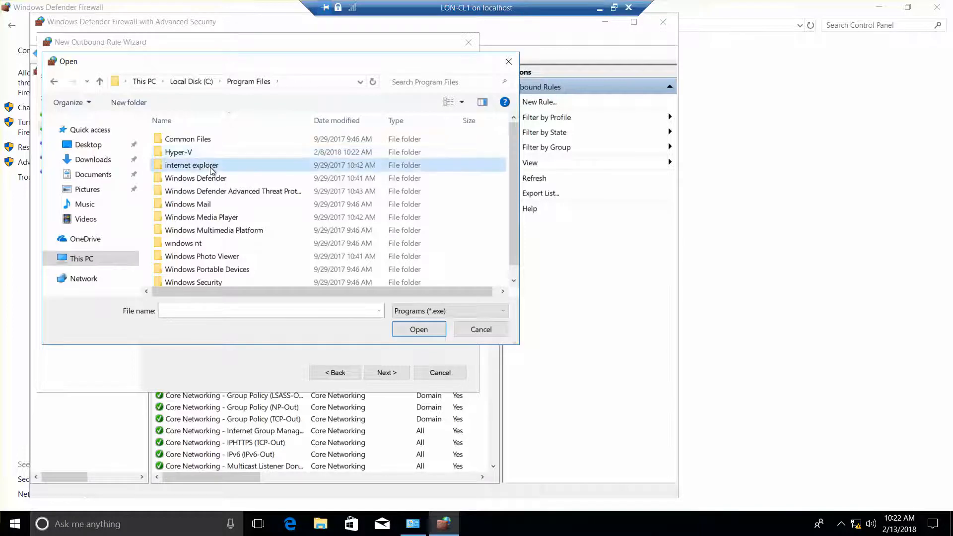
double_click(192, 165)
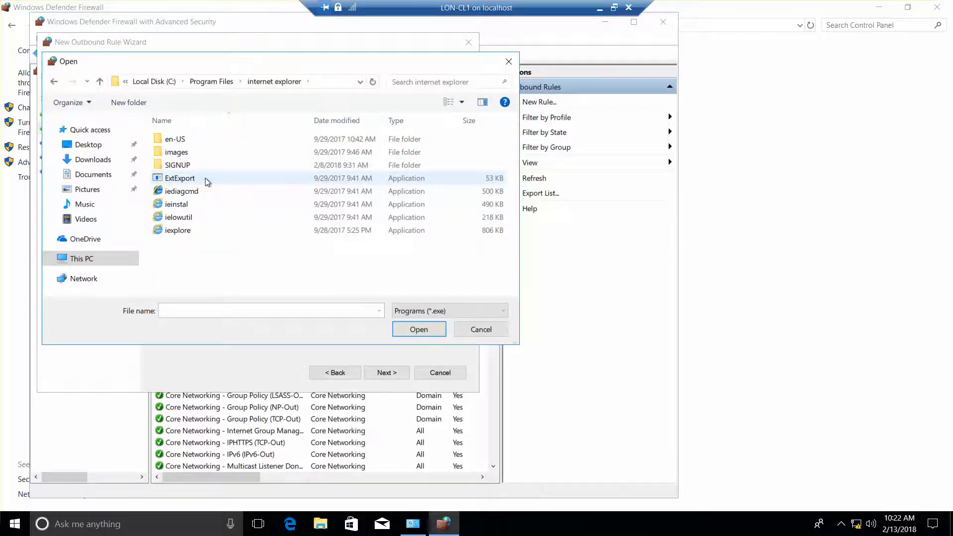
left_click(177, 230)
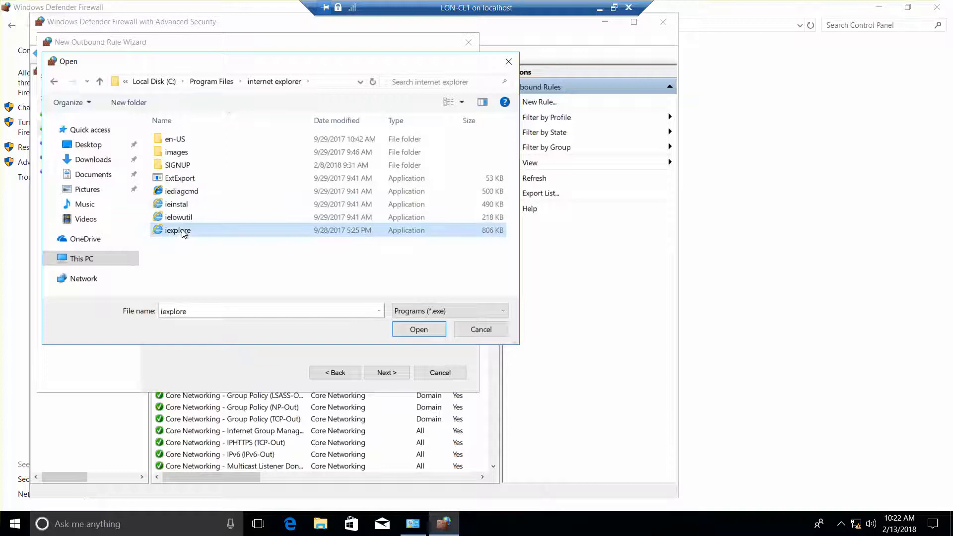
mouse_move(418, 329)
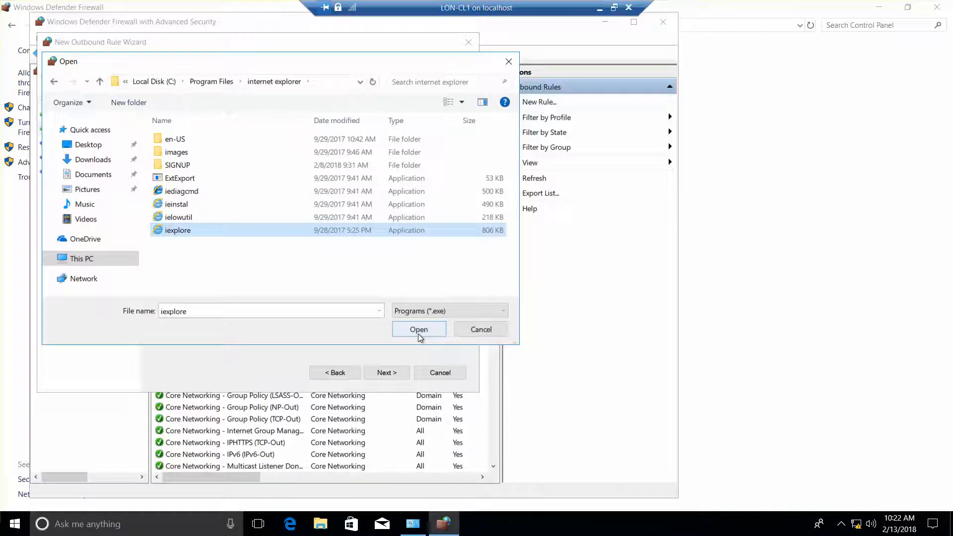
left_click(418, 329)
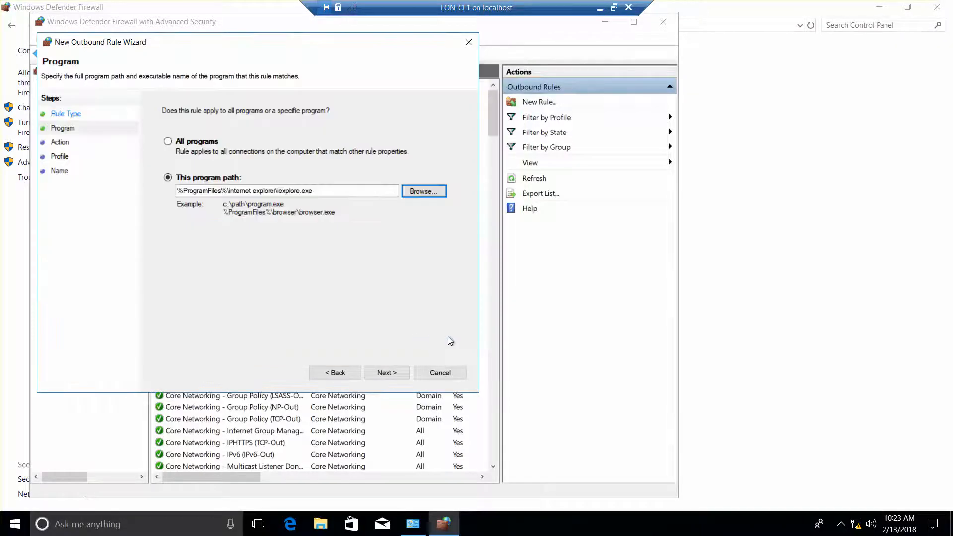
- Keep Block the connection for Domain, Private and Public and reach the Name step
left_click(387, 372)
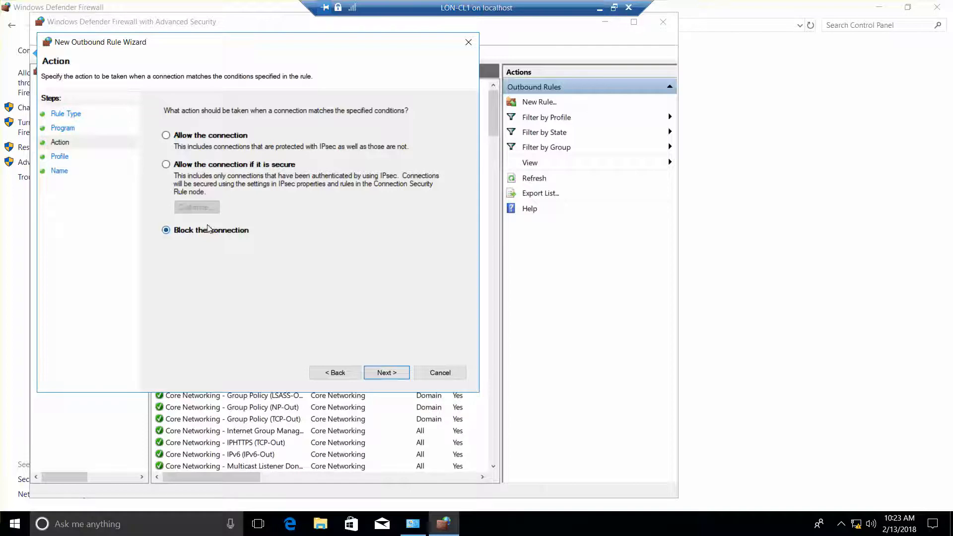
mouse_move(327, 315)
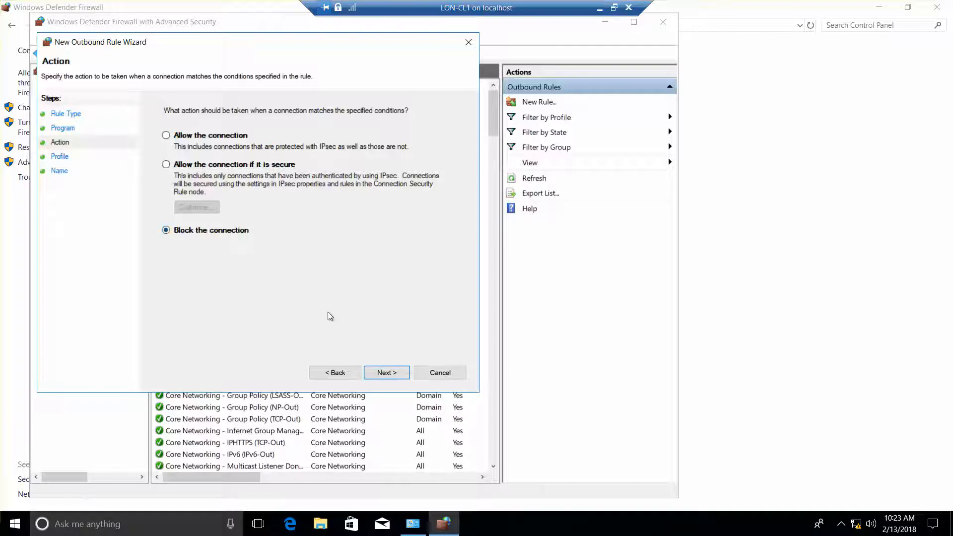
left_click(386, 372)
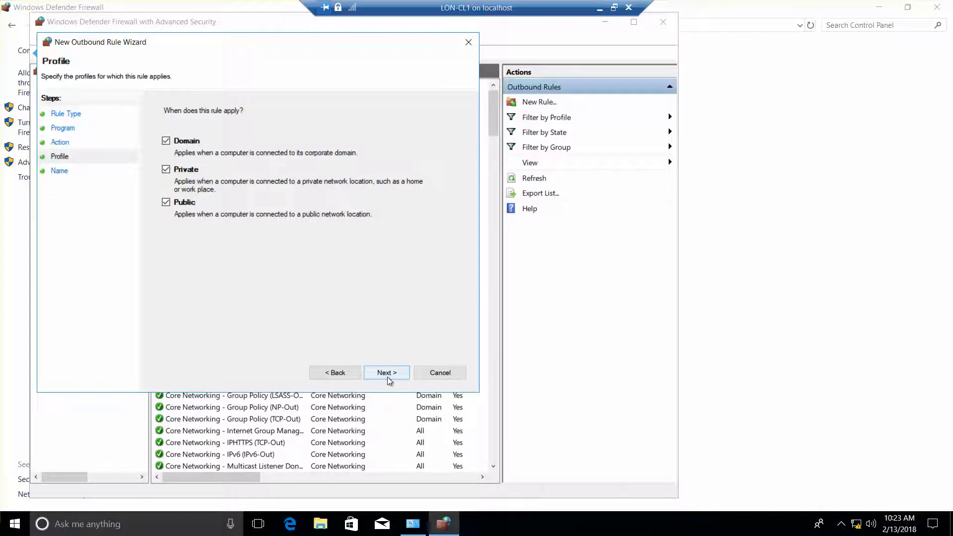
mouse_move(254, 239)
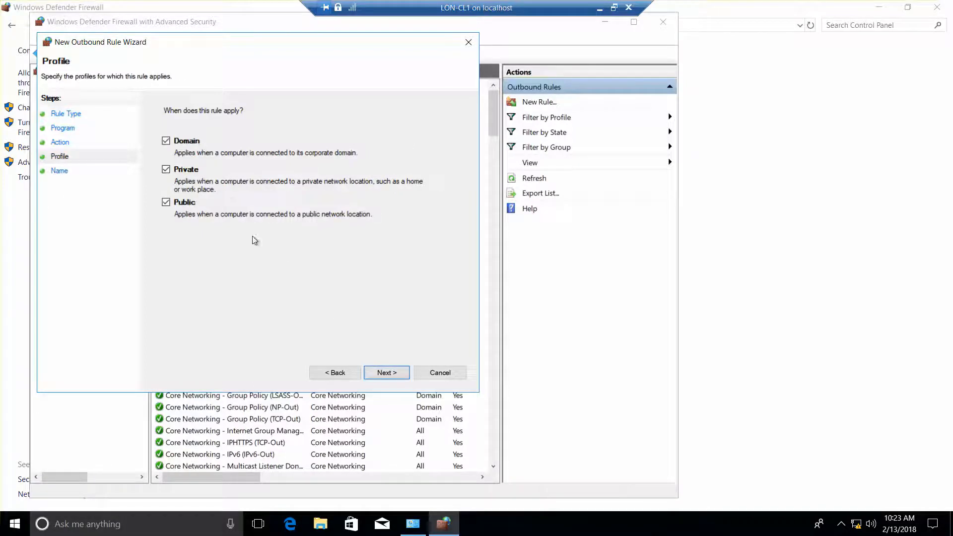
mouse_move(387, 372)
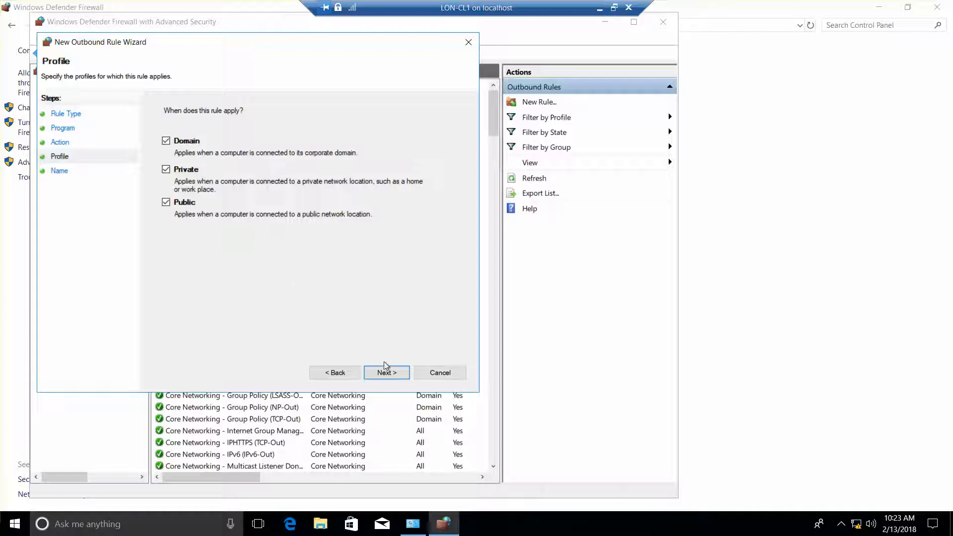
left_click(386, 372)
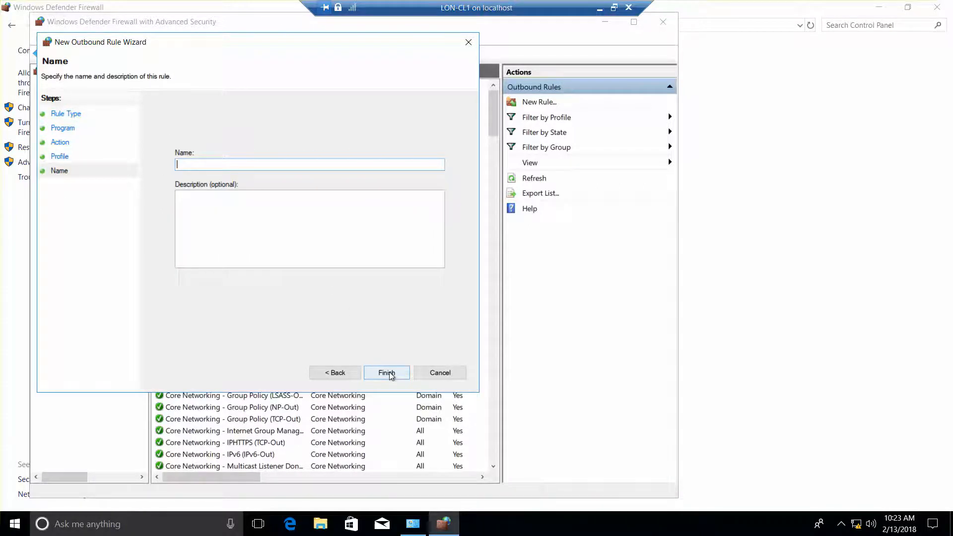
- Name the rule 'IE Restriction', describe it as restricting IE from the Internet, and finish it
type("IE R")
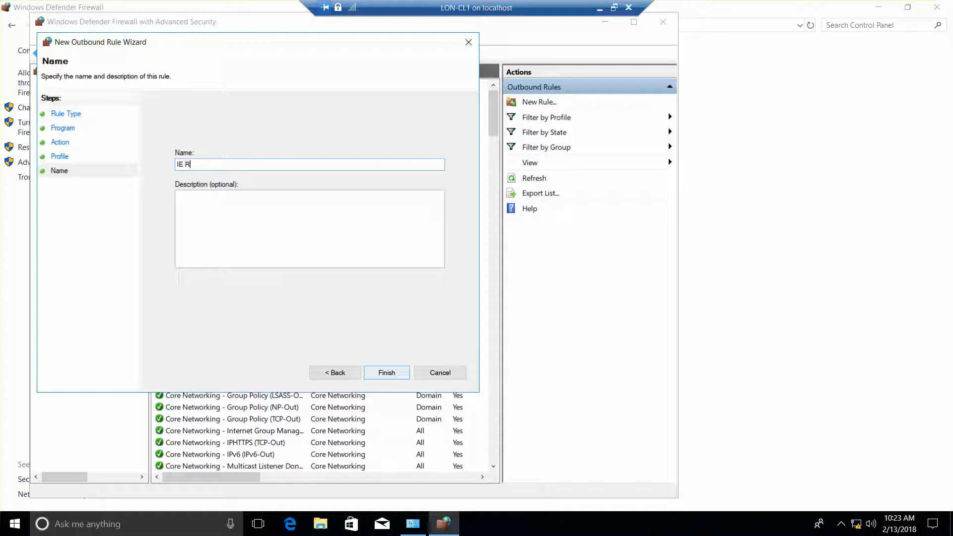
type("estriction")
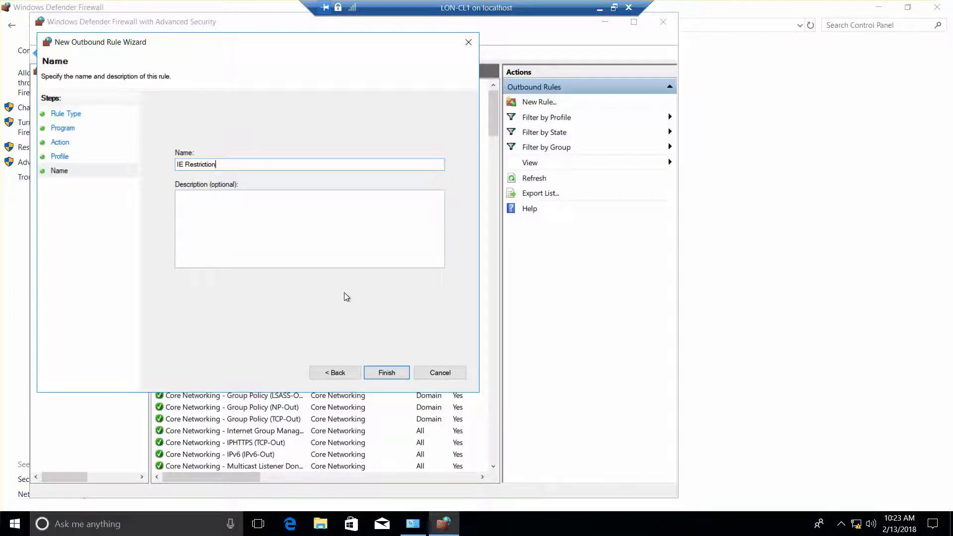
left_click(305, 232)
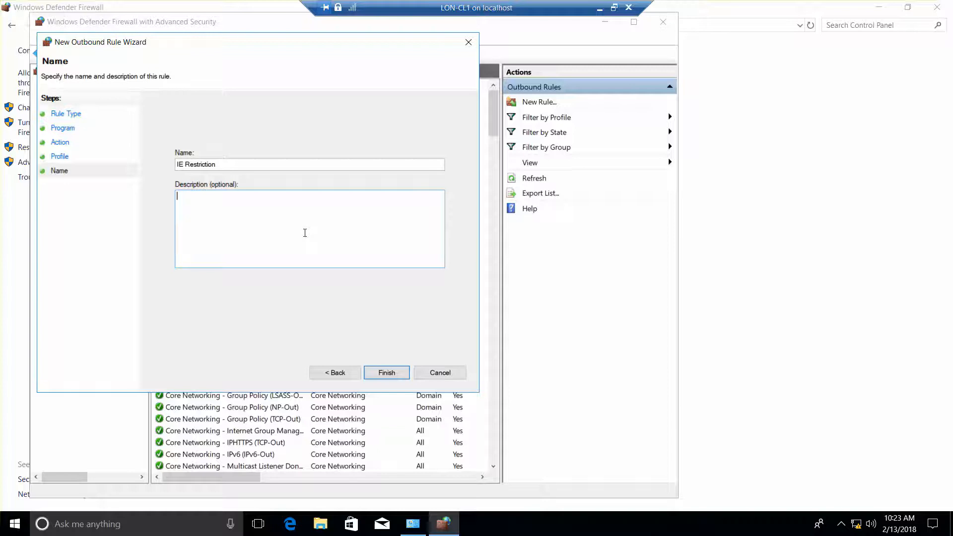
type("Restricts")
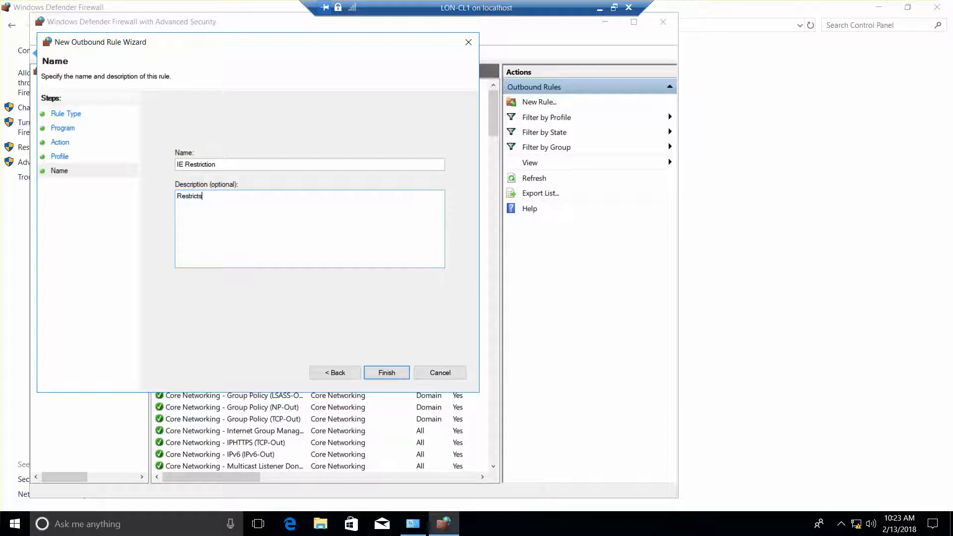
type("IE from connecting to th")
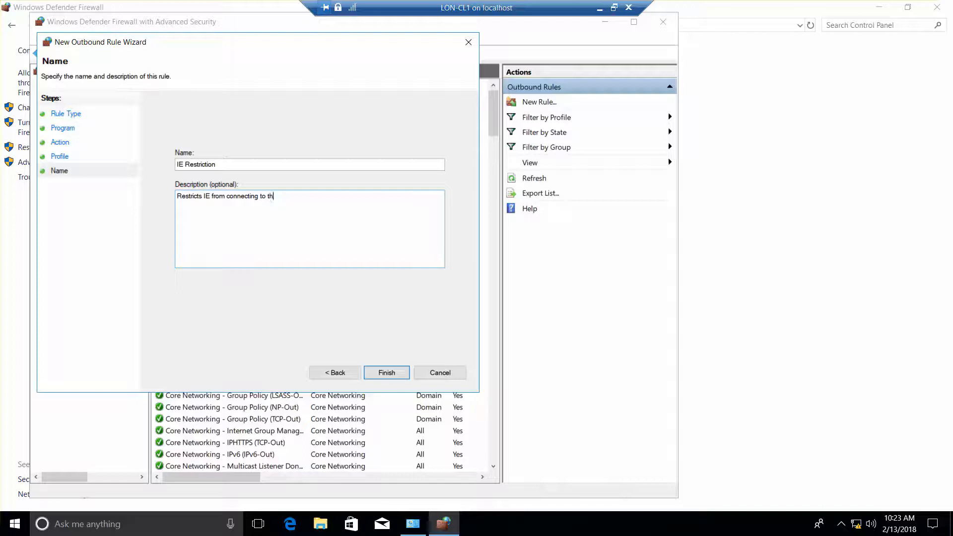
type("e In")
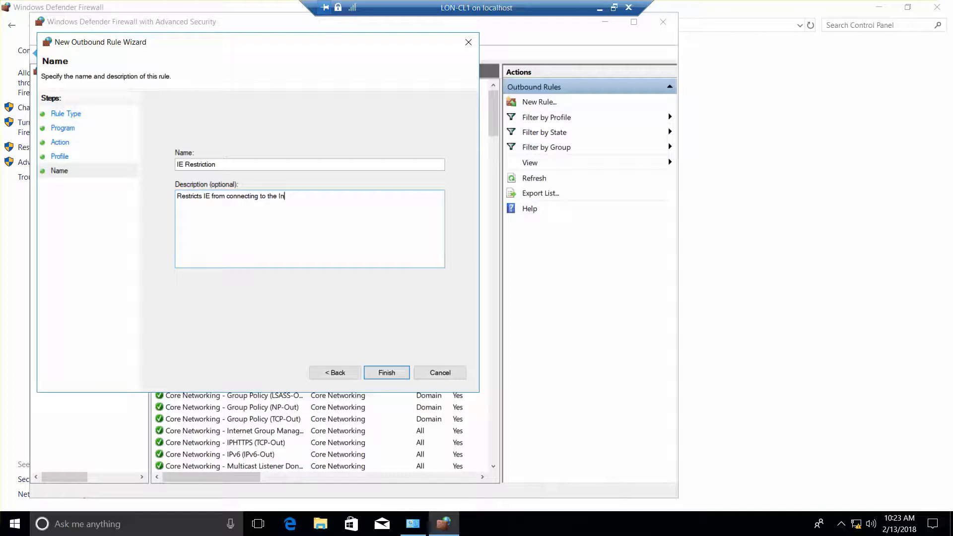
type("ternet")
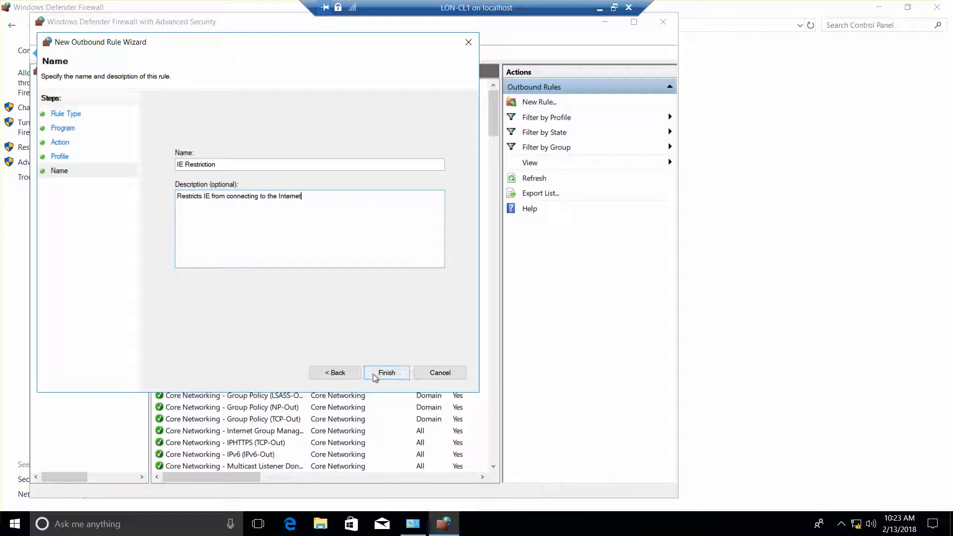
left_click(386, 372)
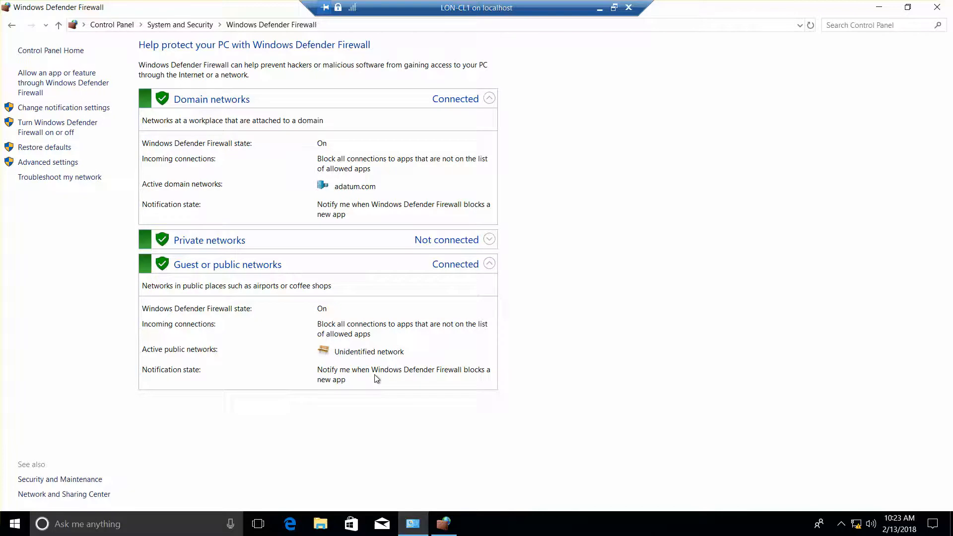
mouse_move(137, 295)
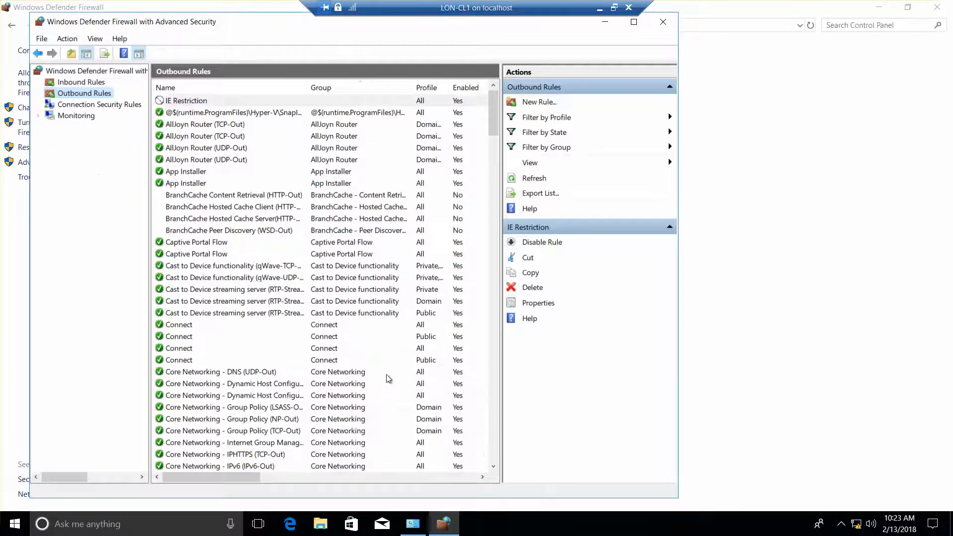
mouse_move(196, 60)
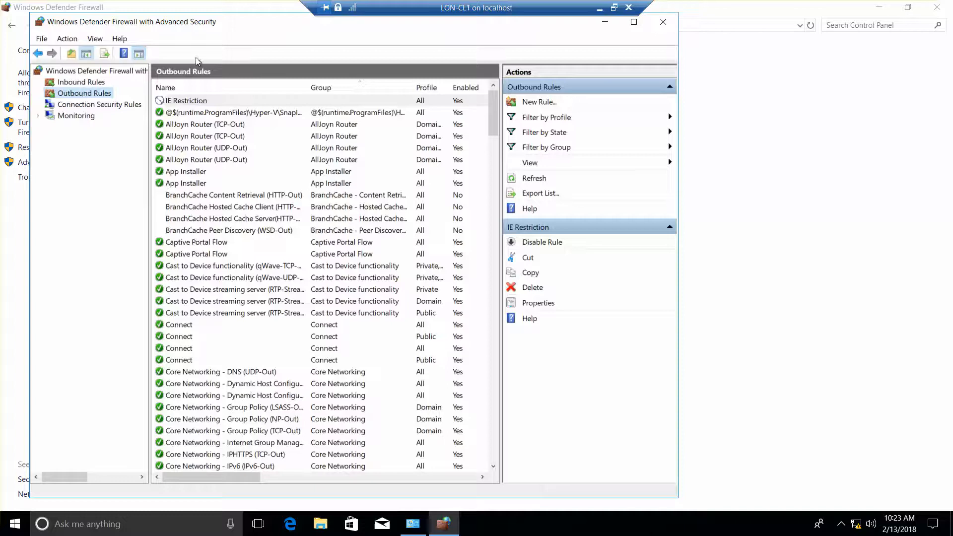
mouse_move(291, 5)
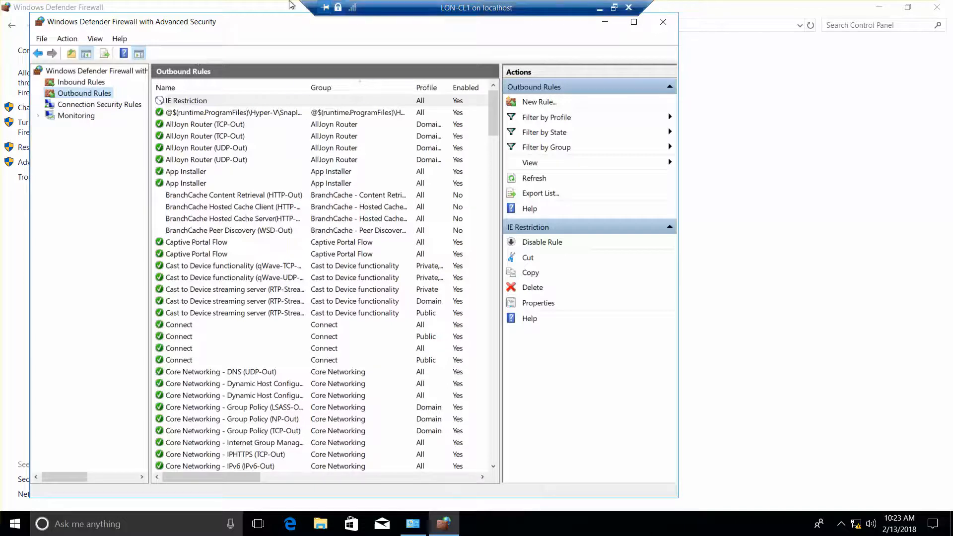
mouse_move(113, 192)
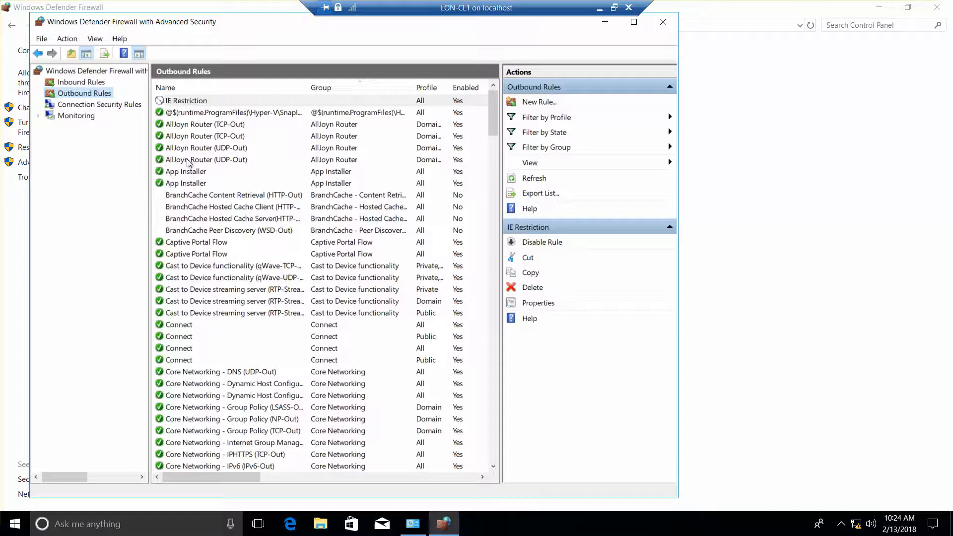
- Delete the IE Restriction outbound rule and close the firewall console
left_click(185, 100)
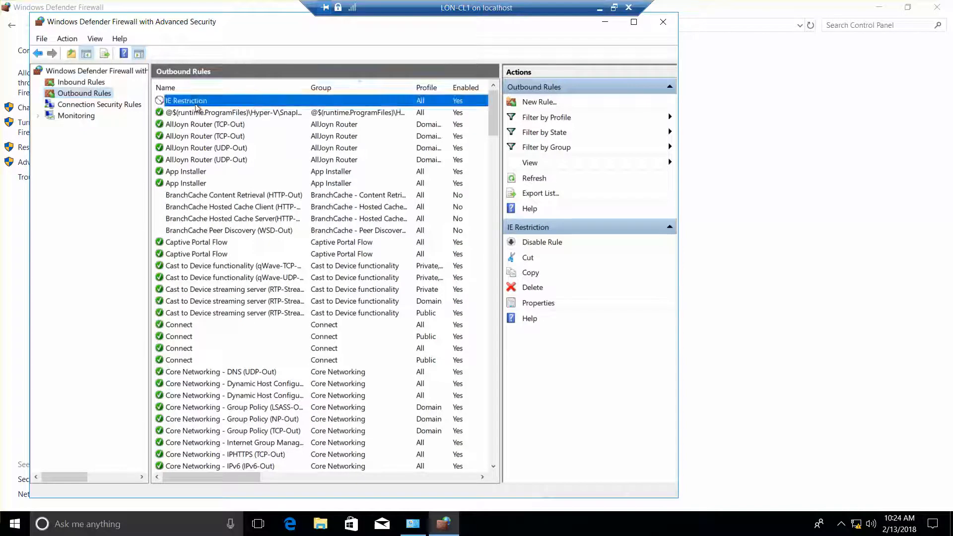
right_click(186, 100)
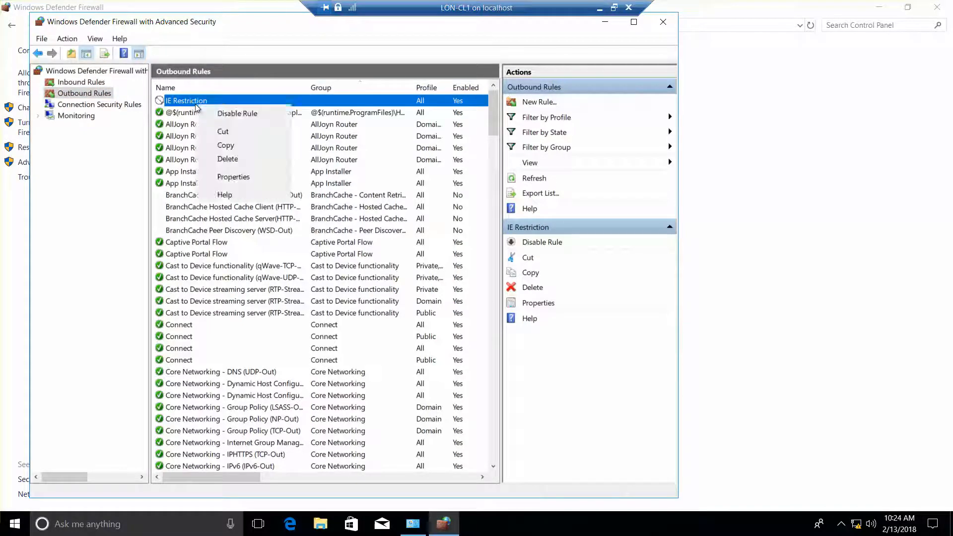
mouse_move(229, 158)
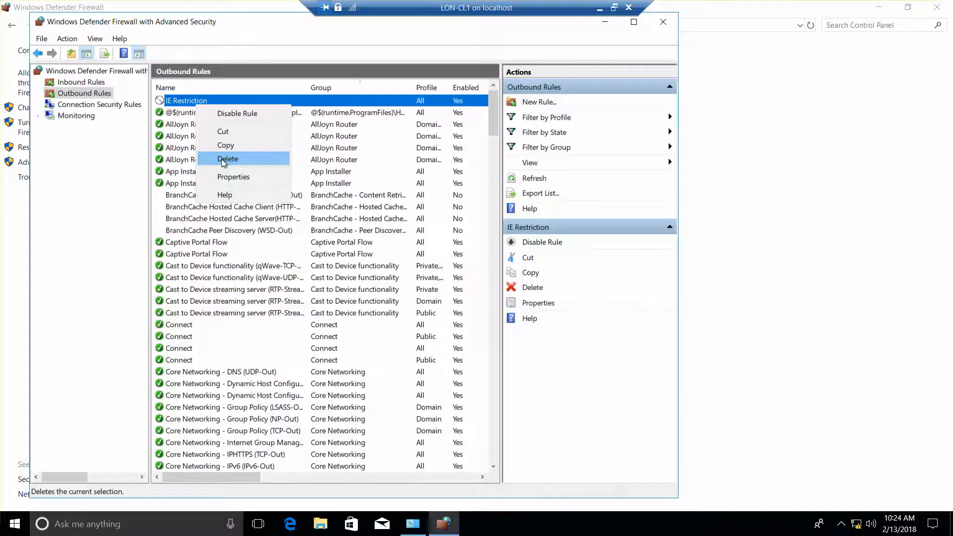
left_click(228, 159)
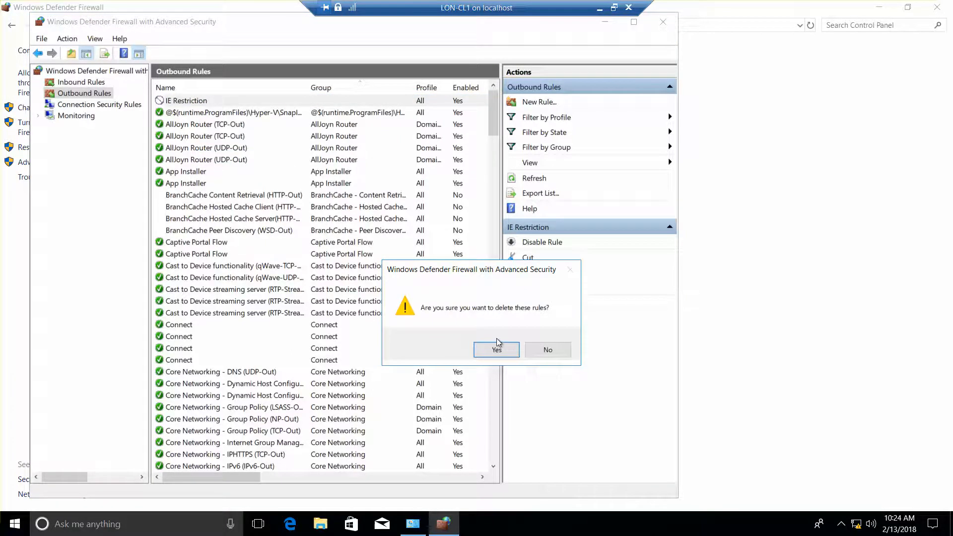
left_click(497, 349)
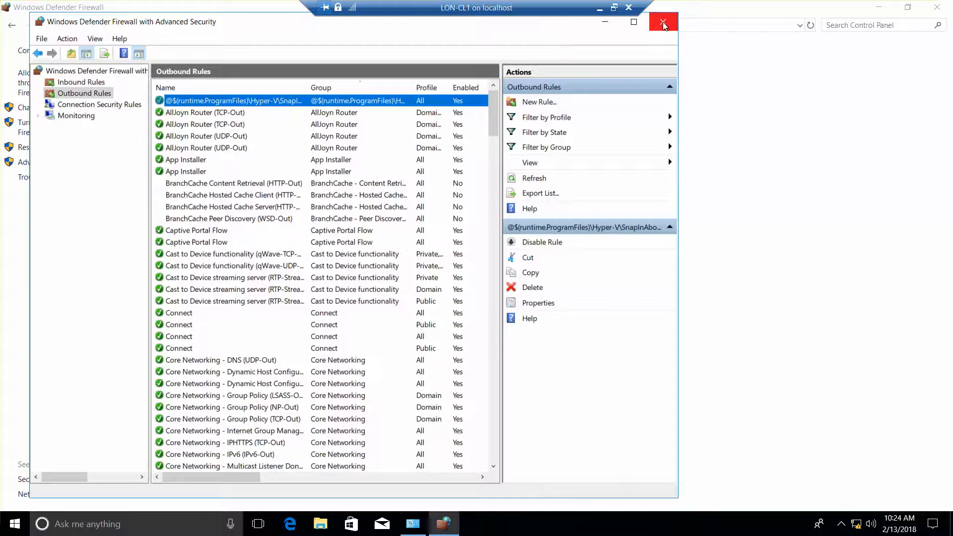
left_click(663, 22)
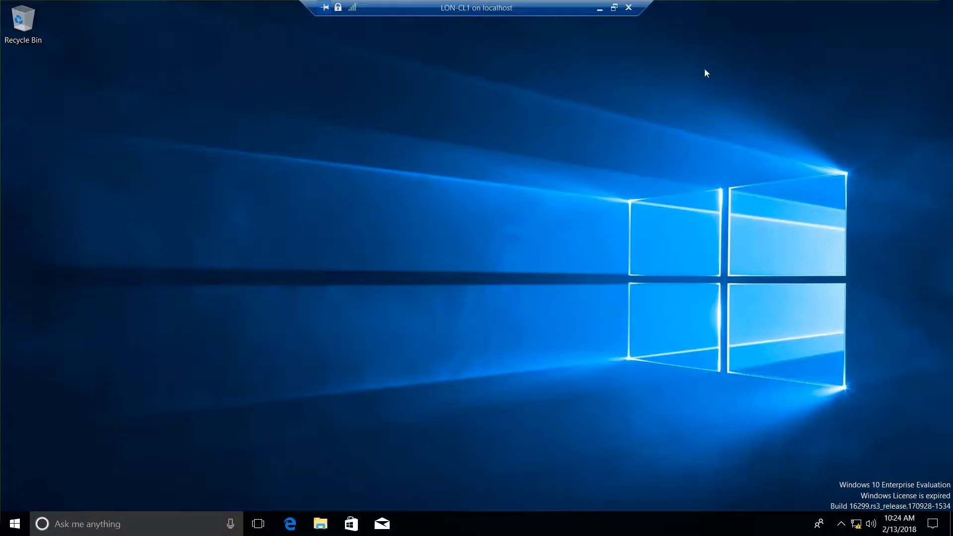
mouse_move(559, 115)
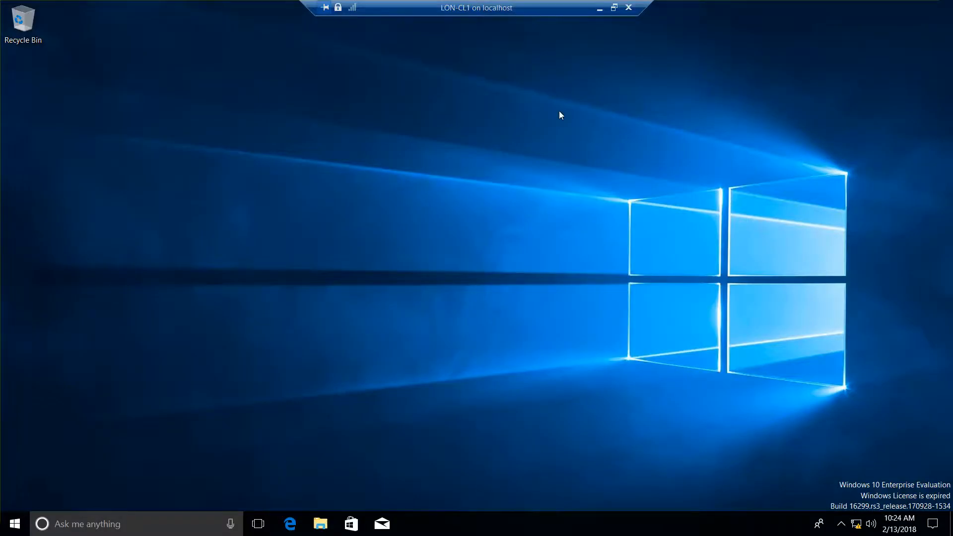